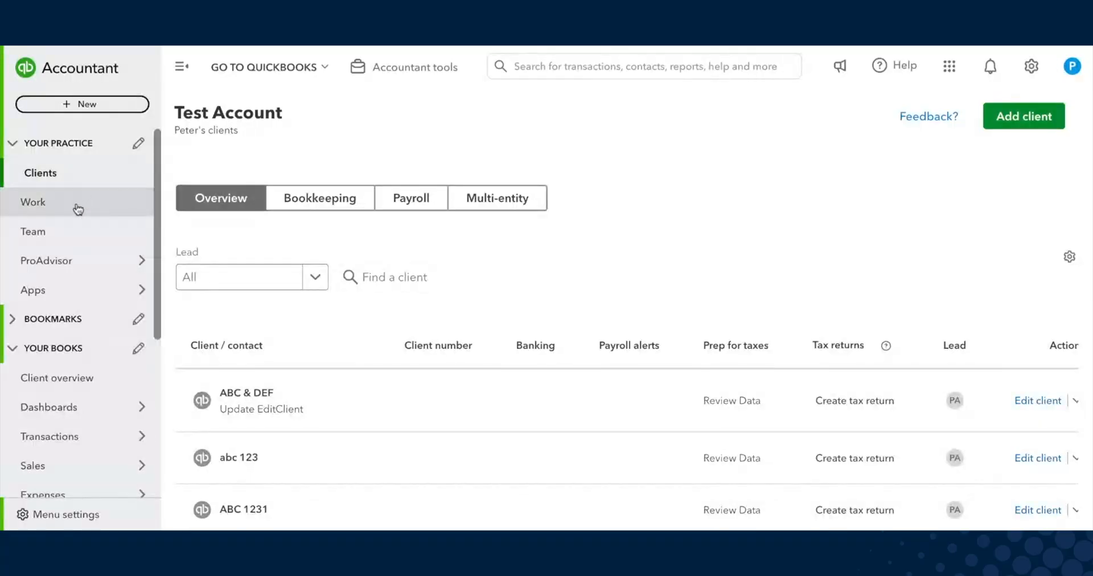
Show the Work area's Projects list of Song Grocery onboarding and bookkeeping projects
{"action": "left_click", "coordinate": [33, 201]}
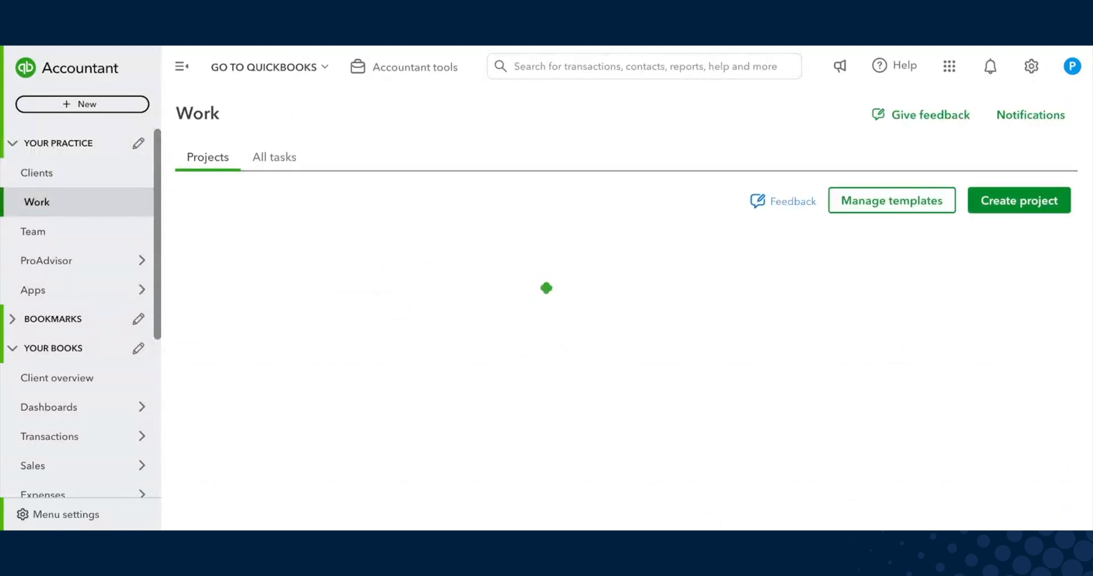
{"action": "left_click", "coordinate": [207, 156]}
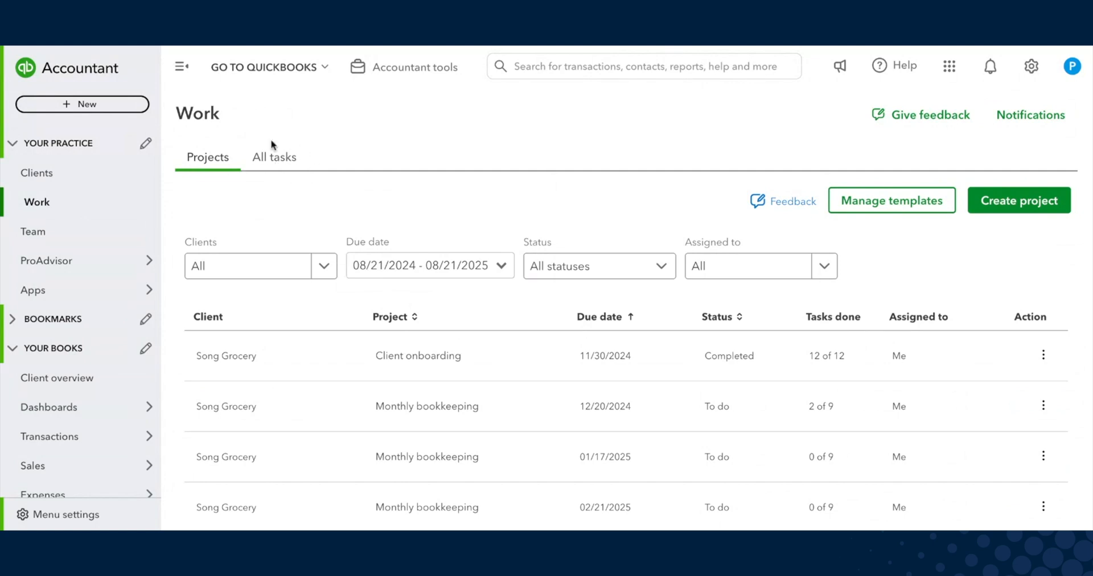
{"action": "scroll", "scroll_direction": "down", "scroll_amount": 3}
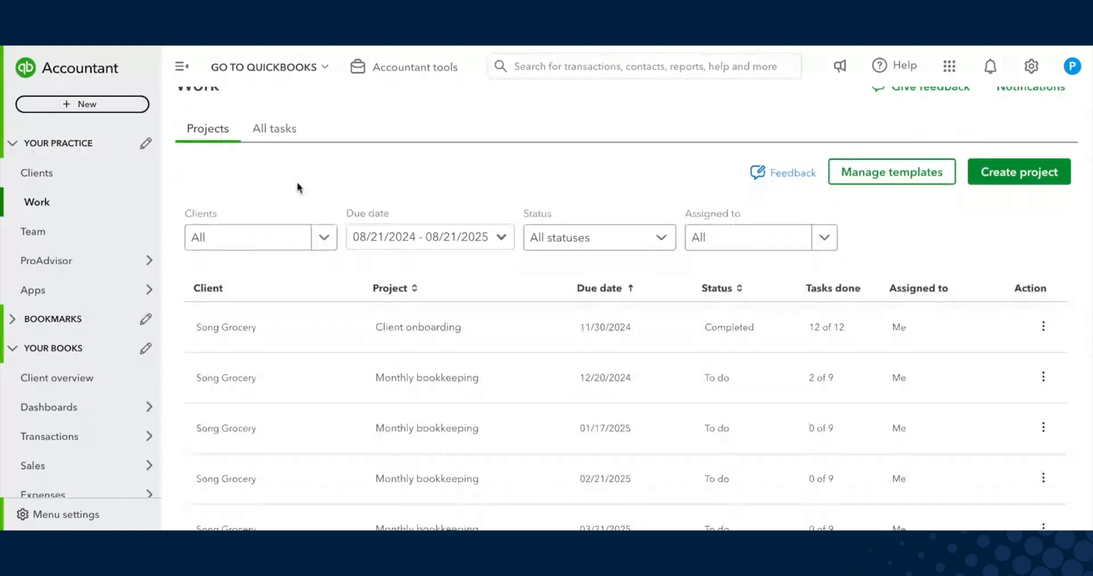
{"action": "mouse_move", "coordinate": [479, 391]}
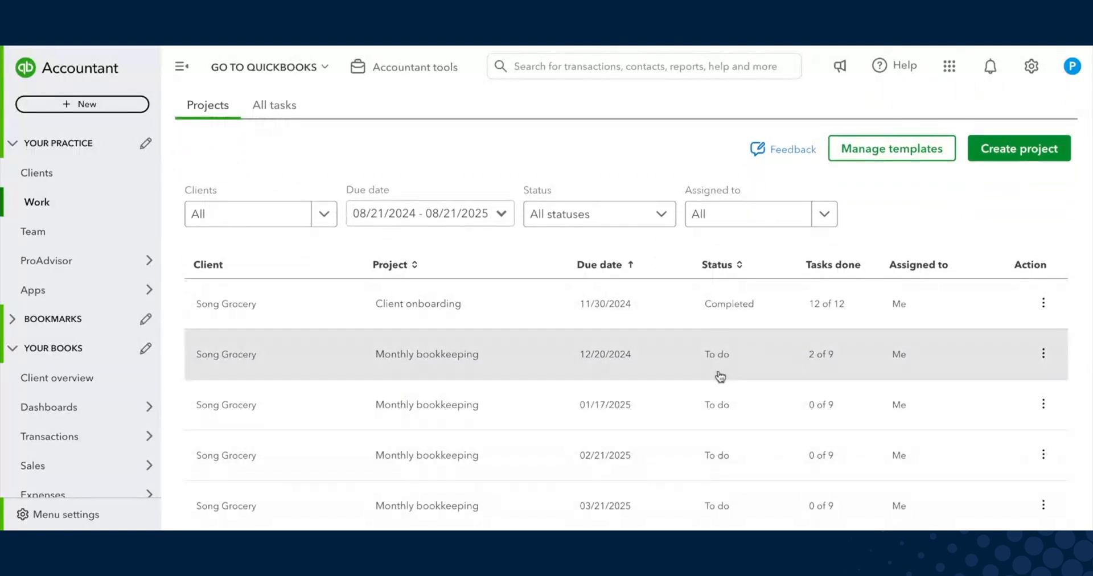
{"action": "mouse_move", "coordinate": [837, 385]}
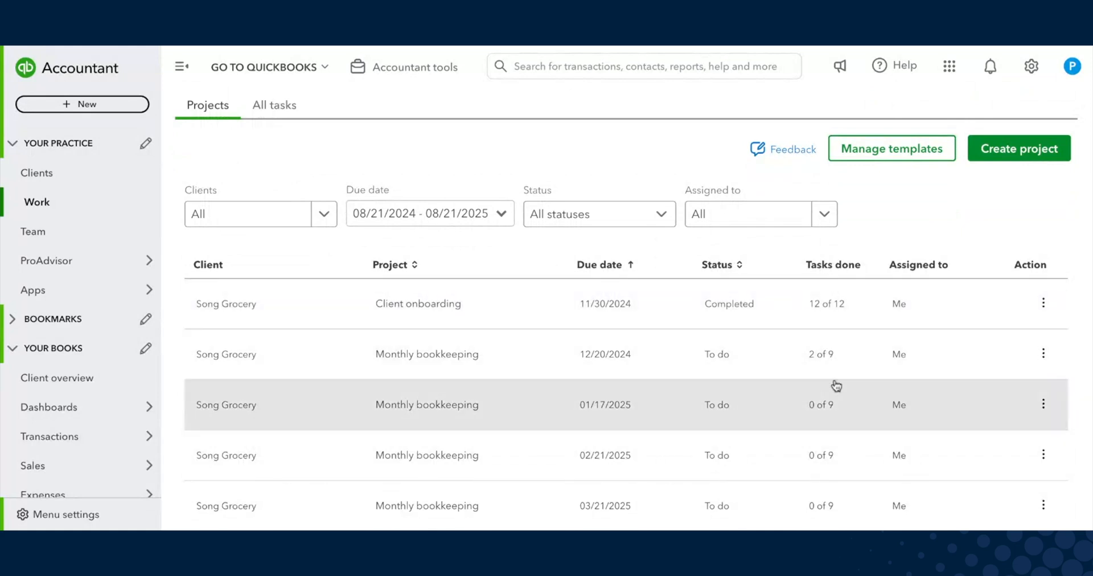
{"action": "mouse_move", "coordinate": [836, 341]}
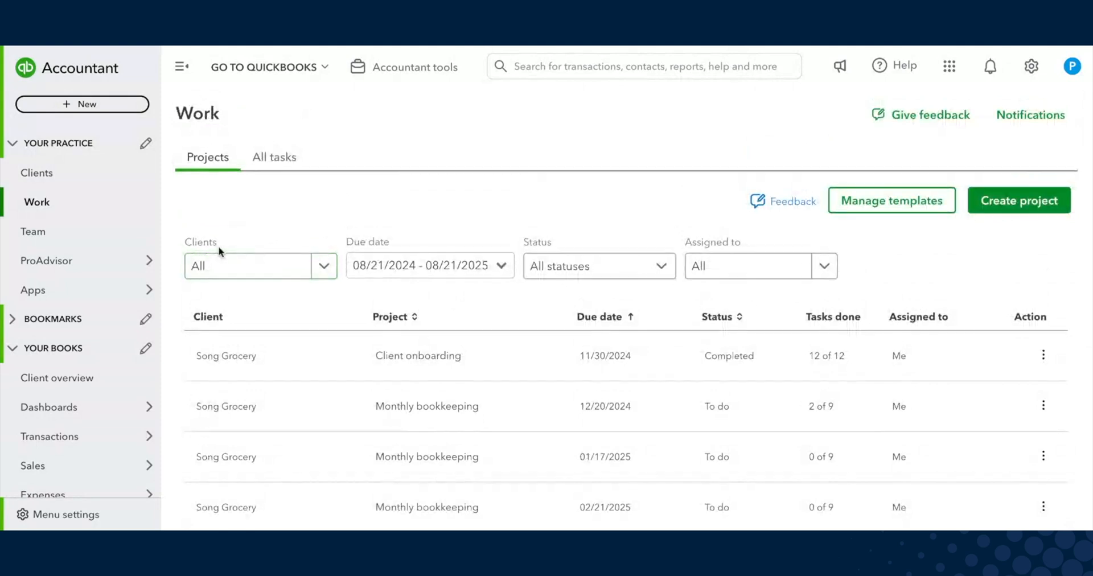
Filter the project list to Assigned to Me with status To do
{"action": "left_click", "coordinate": [260, 265]}
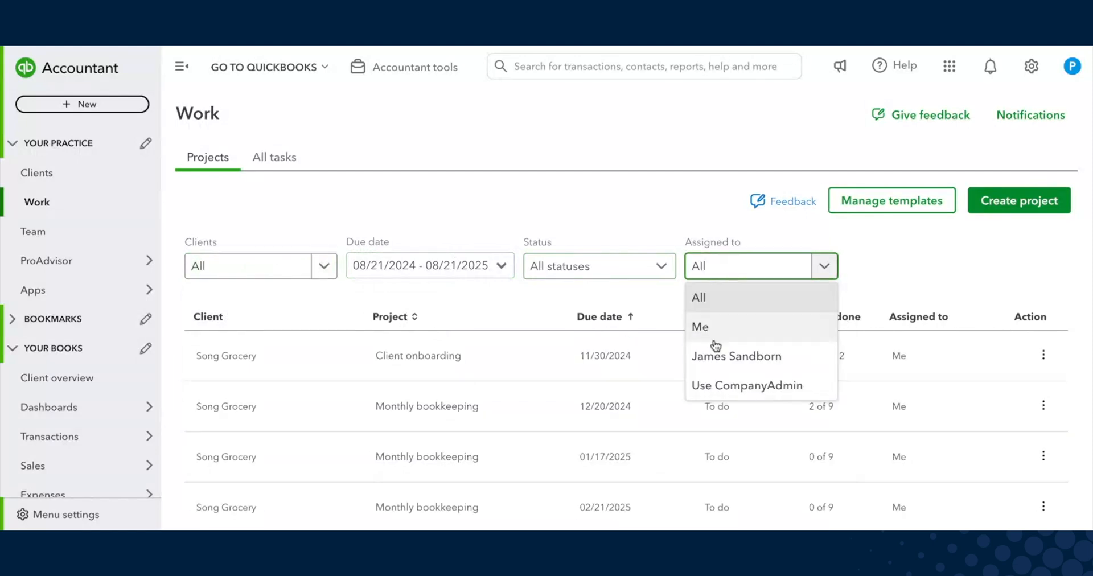
{"action": "left_click", "coordinate": [700, 327]}
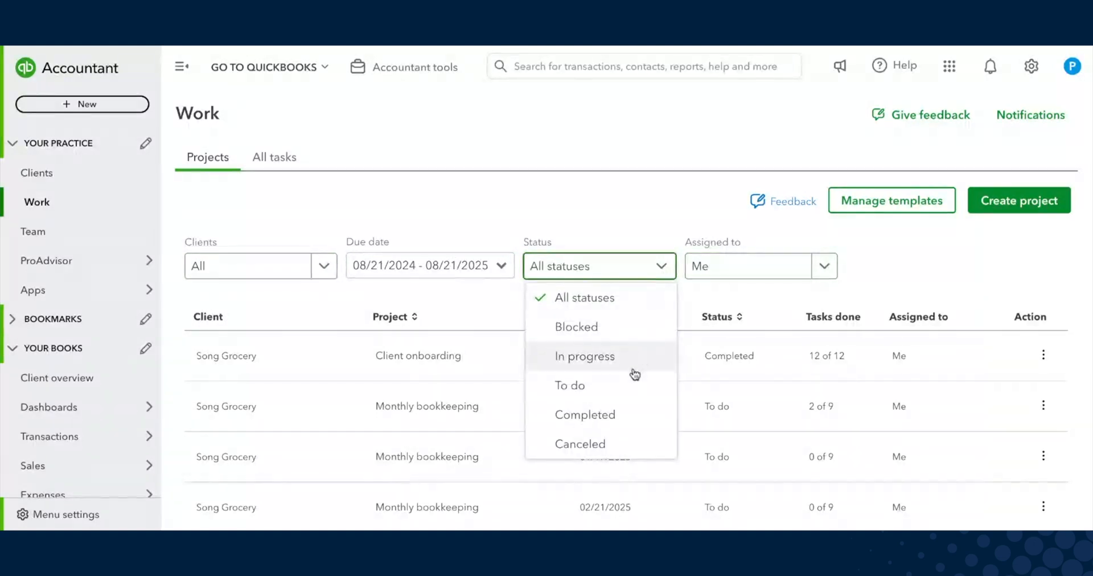
{"action": "left_click", "coordinate": [570, 385]}
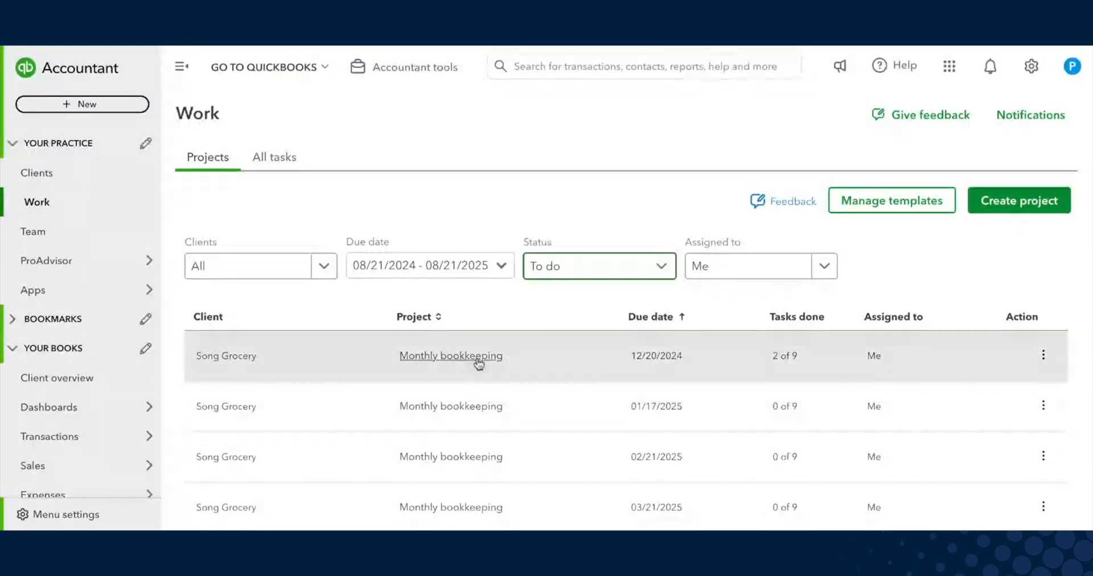
{"action": "mouse_move", "coordinate": [782, 368]}
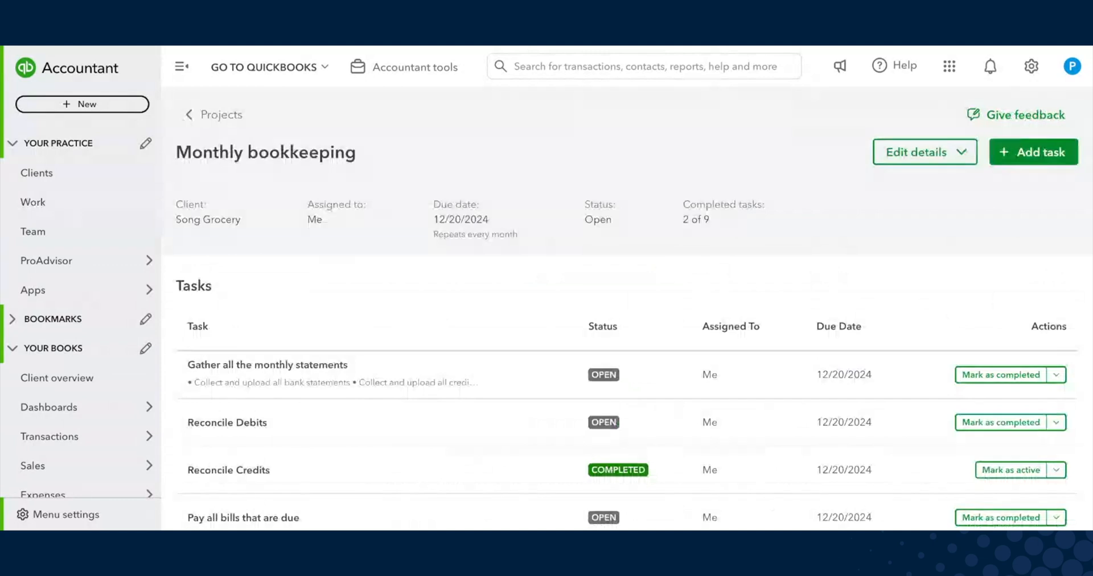
{"action": "mouse_move", "coordinate": [507, 141]}
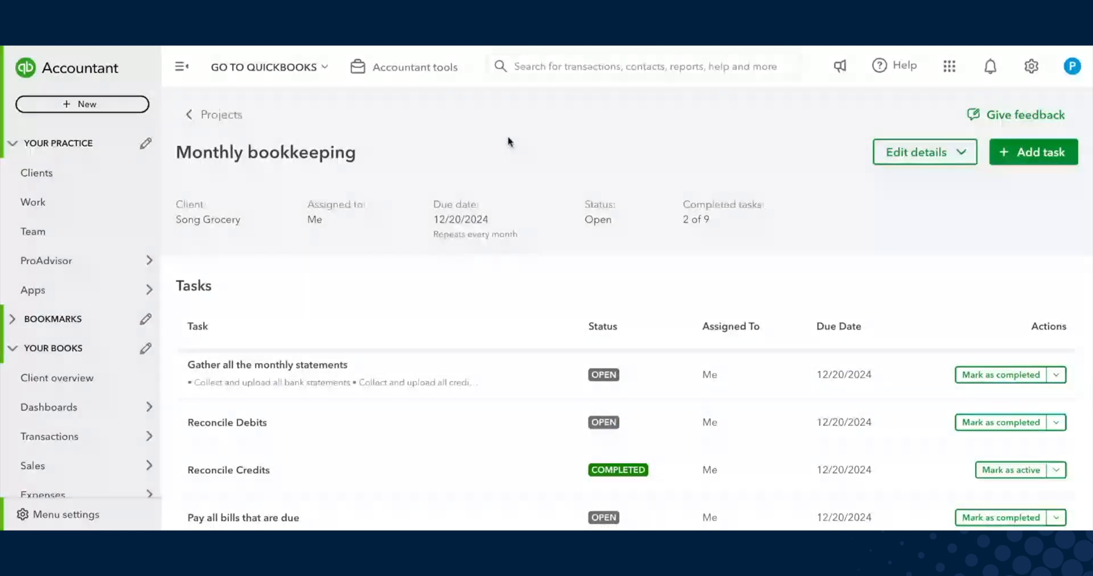
{"action": "mouse_move", "coordinate": [733, 230]}
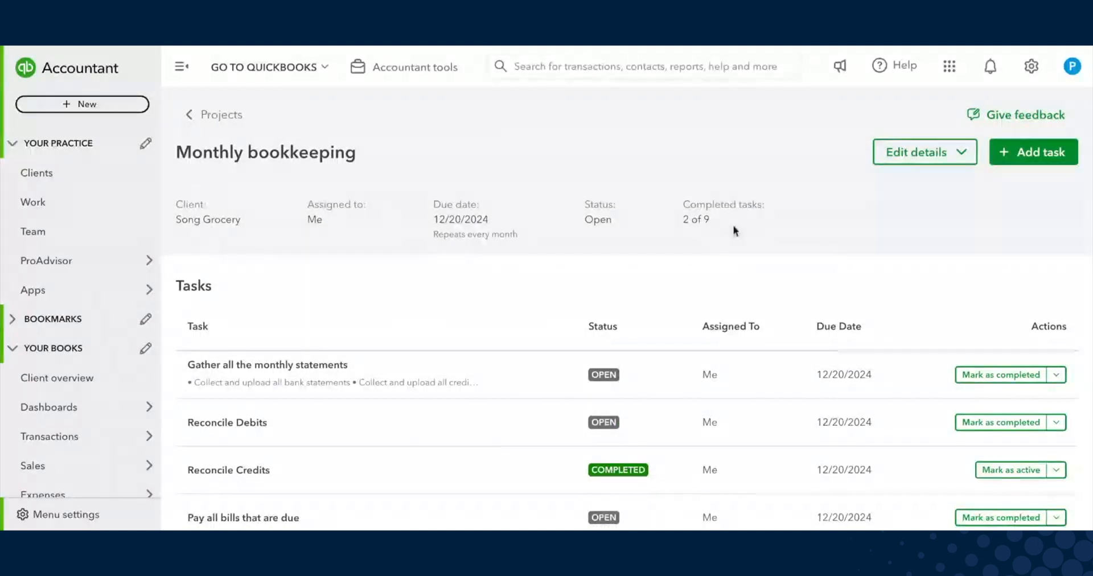
Mark a third task completed in Song Grocery's 12/20/2024 Monthly bookkeeping project, making it 3 of 9
{"action": "scroll", "scroll_direction": "down", "scroll_amount": 3}
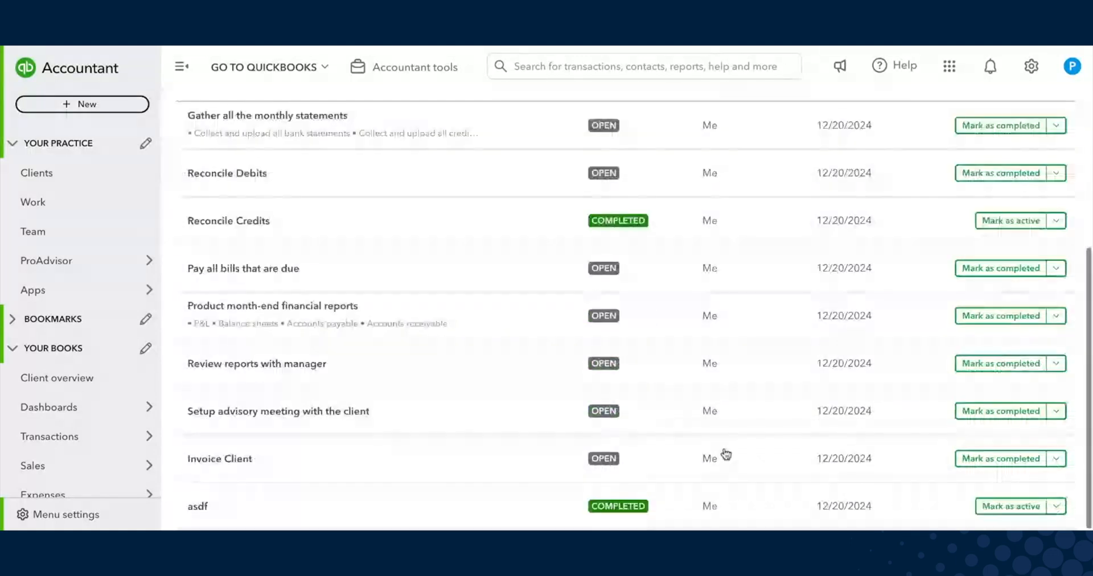
{"action": "mouse_move", "coordinate": [815, 251]}
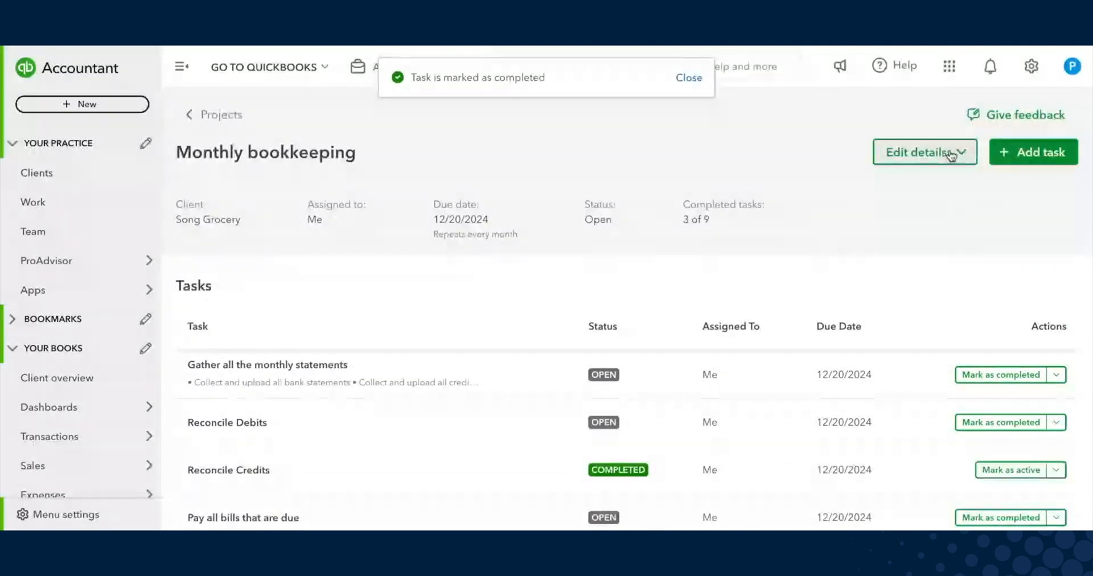
{"action": "left_click", "coordinate": [924, 152]}
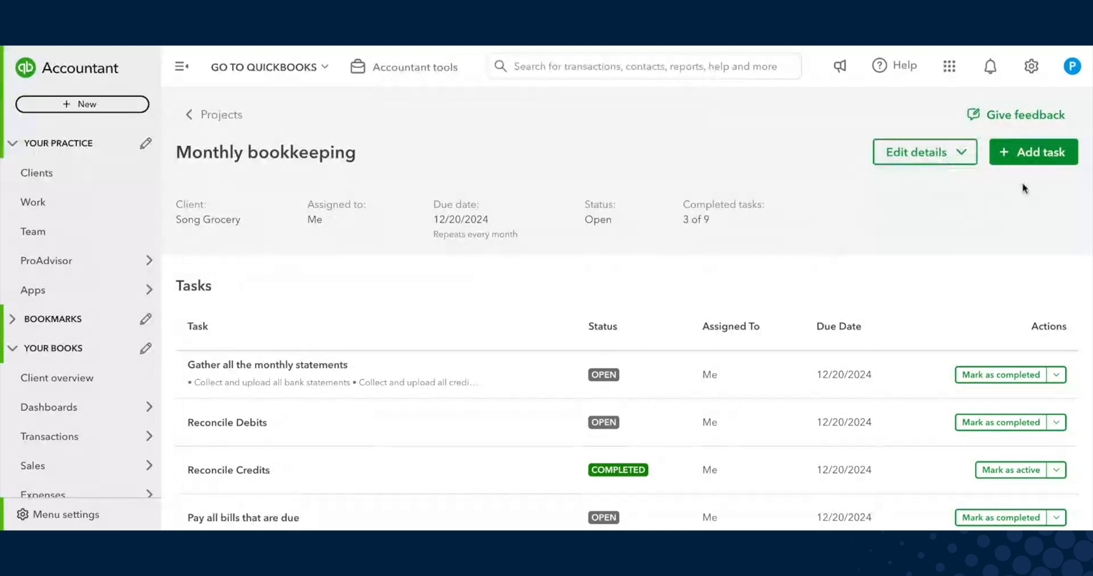
{"action": "left_click", "coordinate": [1054, 374]}
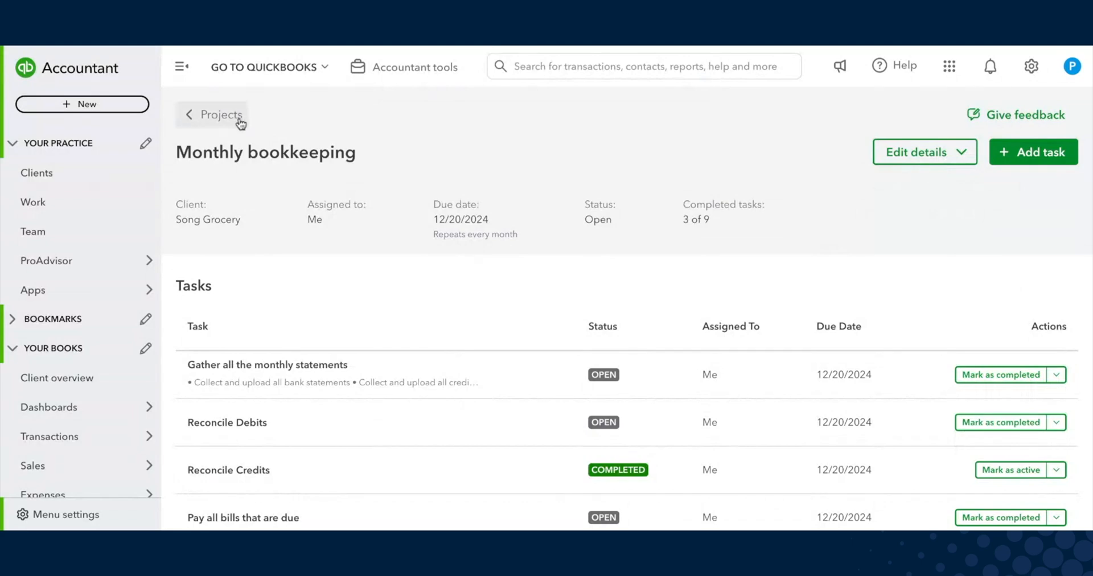
{"action": "left_click", "coordinate": [220, 114]}
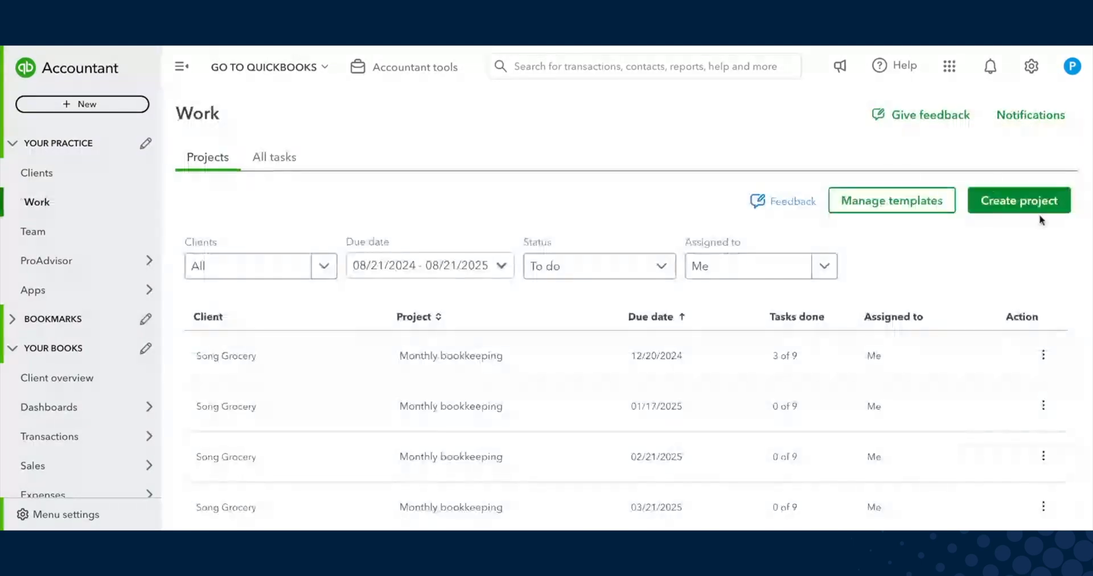
Start a new project from the Client onboarding template and search the client list for 'son'
{"action": "left_click", "coordinate": [1018, 201]}
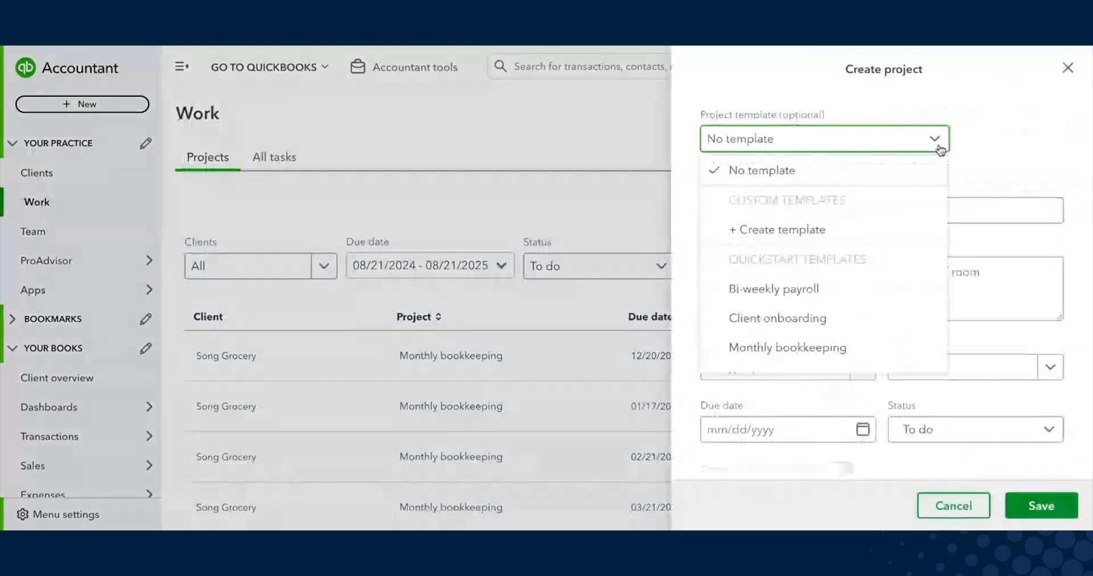
{"action": "mouse_move", "coordinate": [881, 235]}
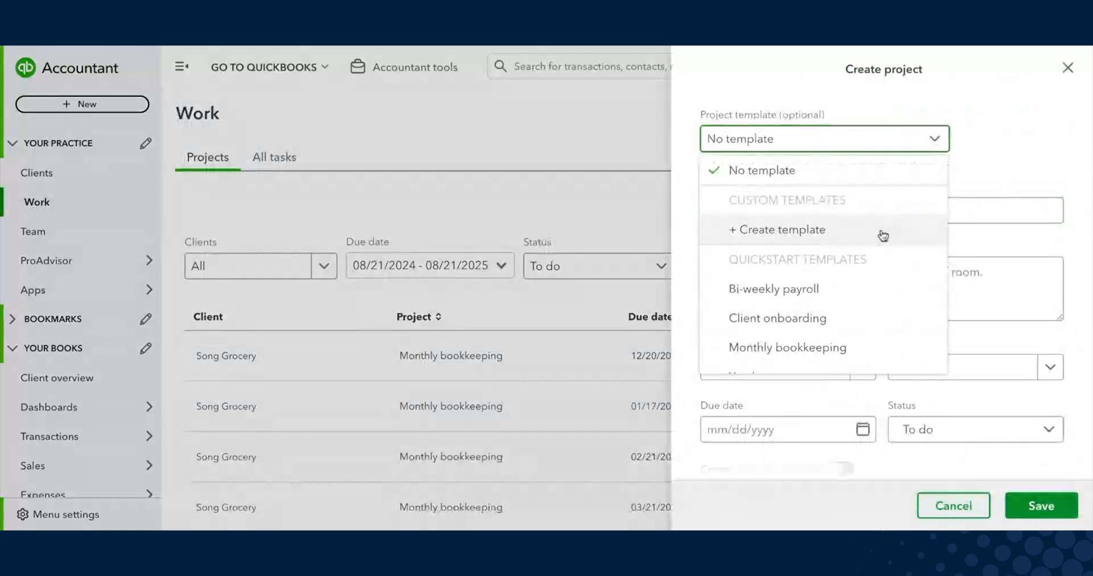
{"action": "mouse_move", "coordinate": [846, 317]}
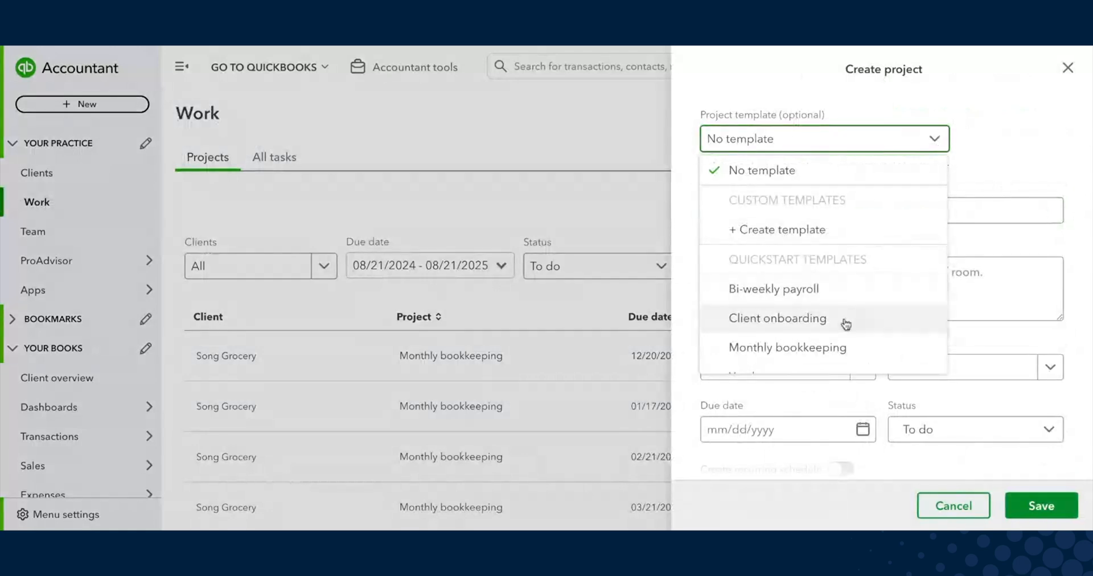
{"action": "left_click", "coordinate": [777, 318]}
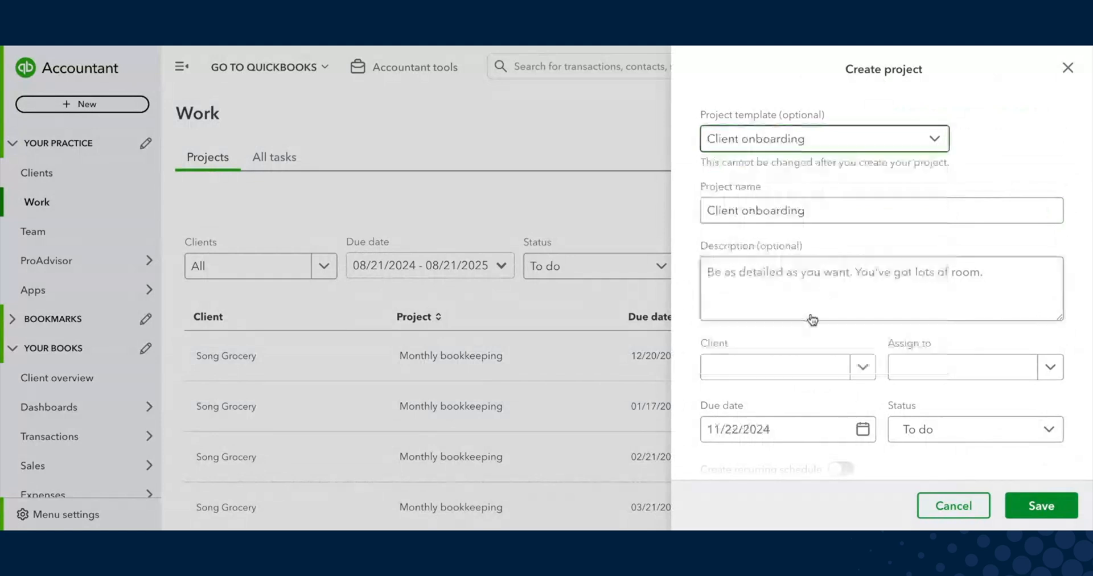
{"action": "scroll", "scroll_direction": "down", "scroll_amount": 3}
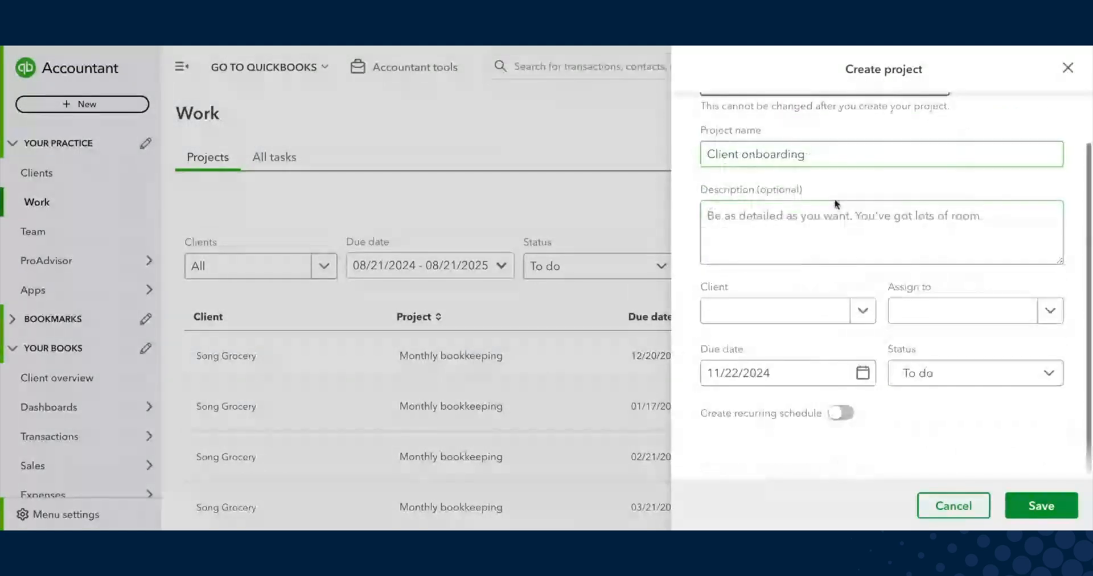
{"action": "type", "text": "son"}
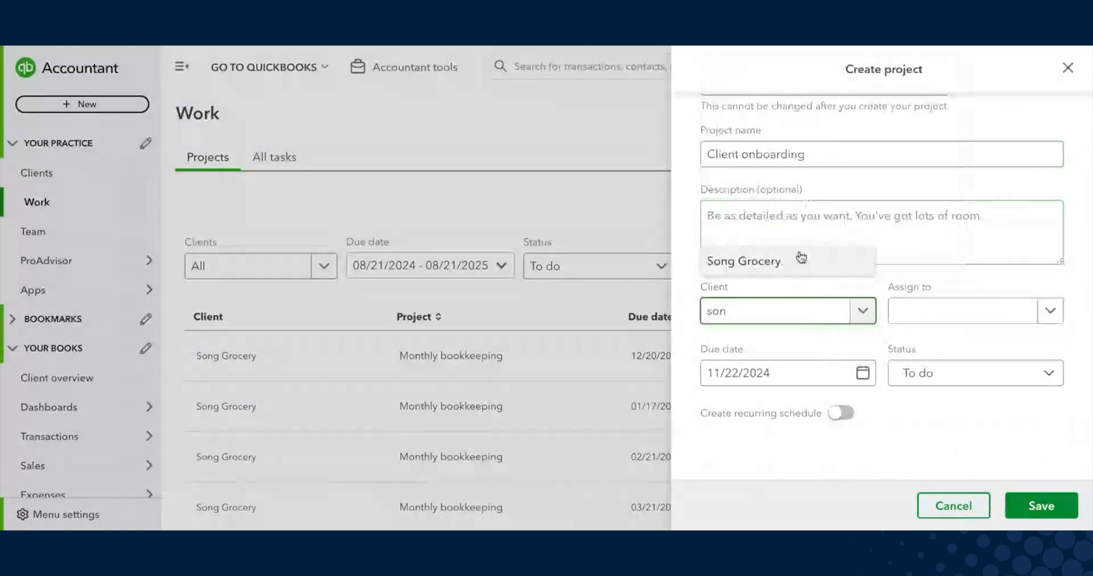
Set client Song Grocery, leave recurring off and due date 11/22/2024, and save the project
{"action": "left_click", "coordinate": [743, 261]}
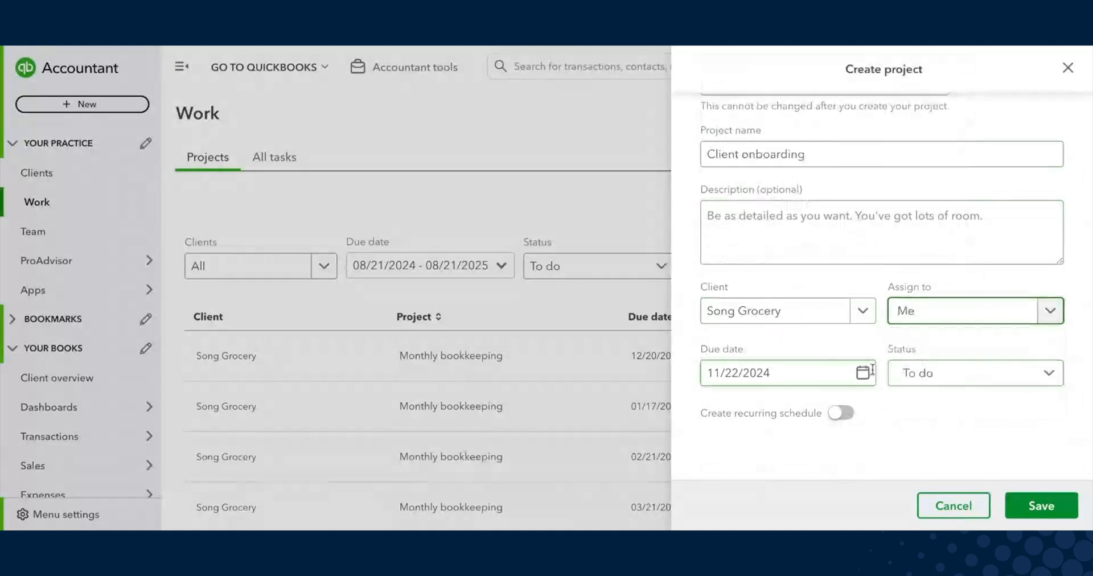
{"action": "left_click", "coordinate": [840, 412]}
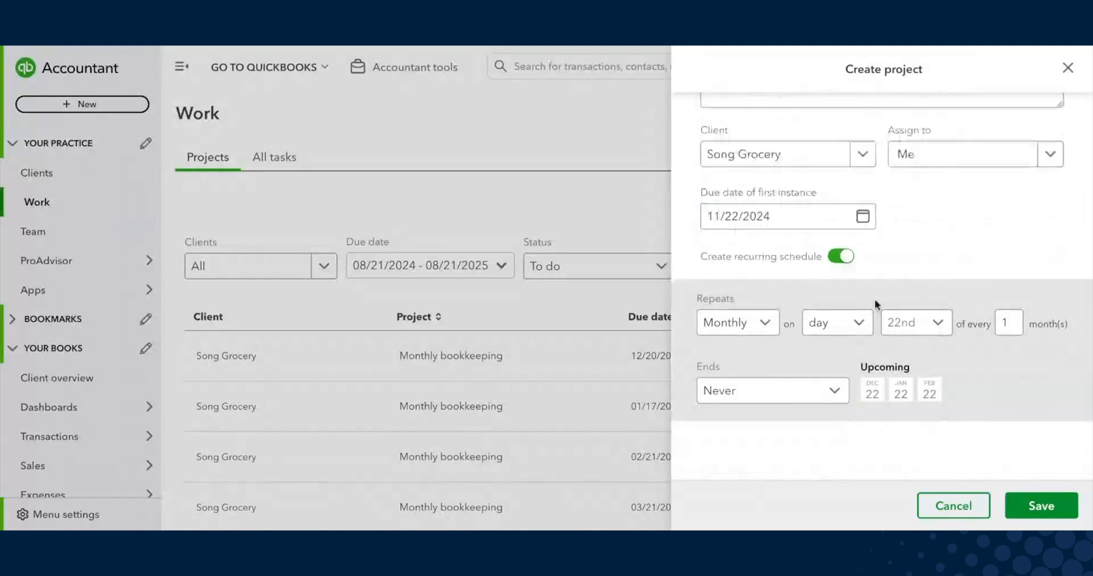
{"action": "left_click", "coordinate": [1040, 505]}
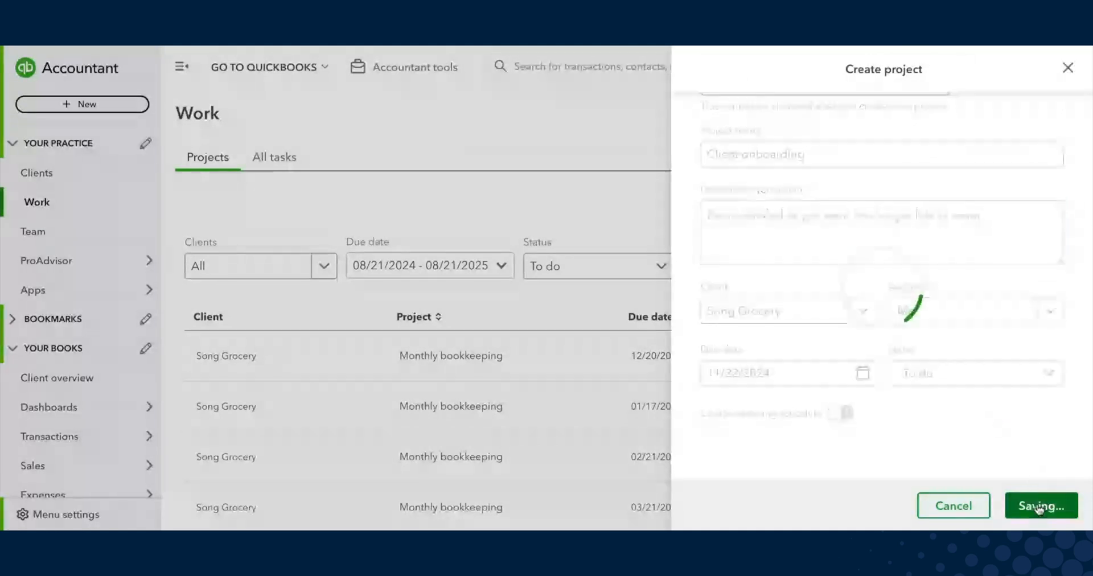
{"action": "left_click", "coordinate": [1039, 506]}
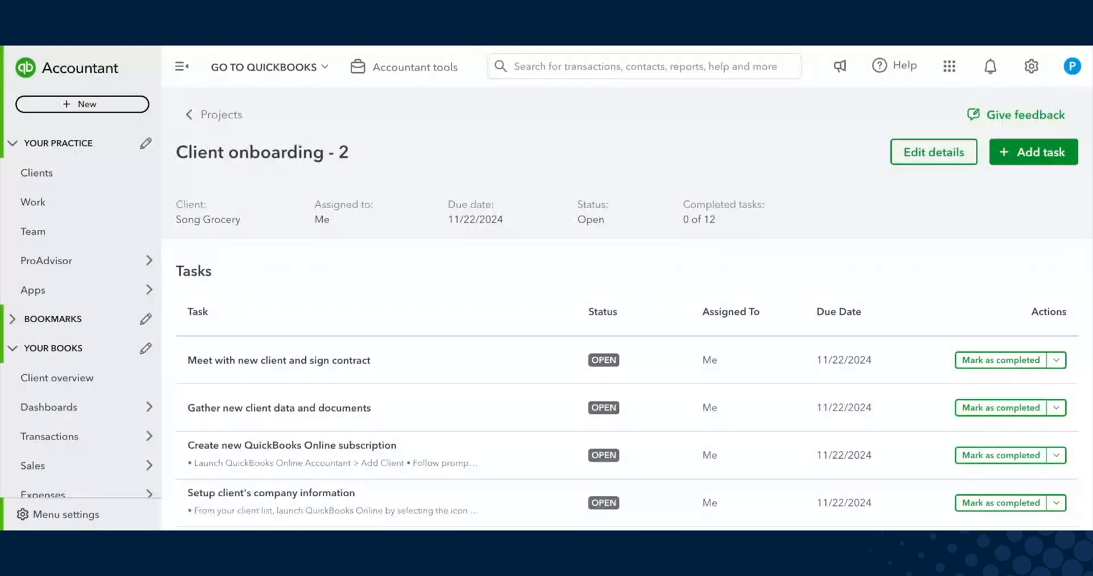
Return to Work and list All tasks, including Song Grocery's onboarding tasks due 11/22/2024
{"action": "left_click", "coordinate": [197, 114]}
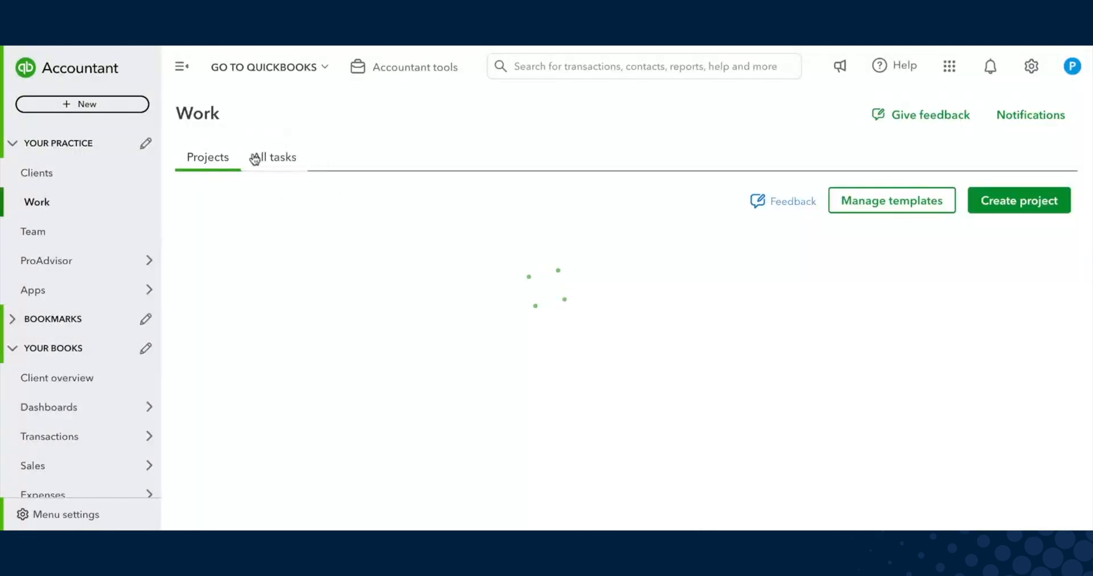
{"action": "left_click", "coordinate": [275, 157]}
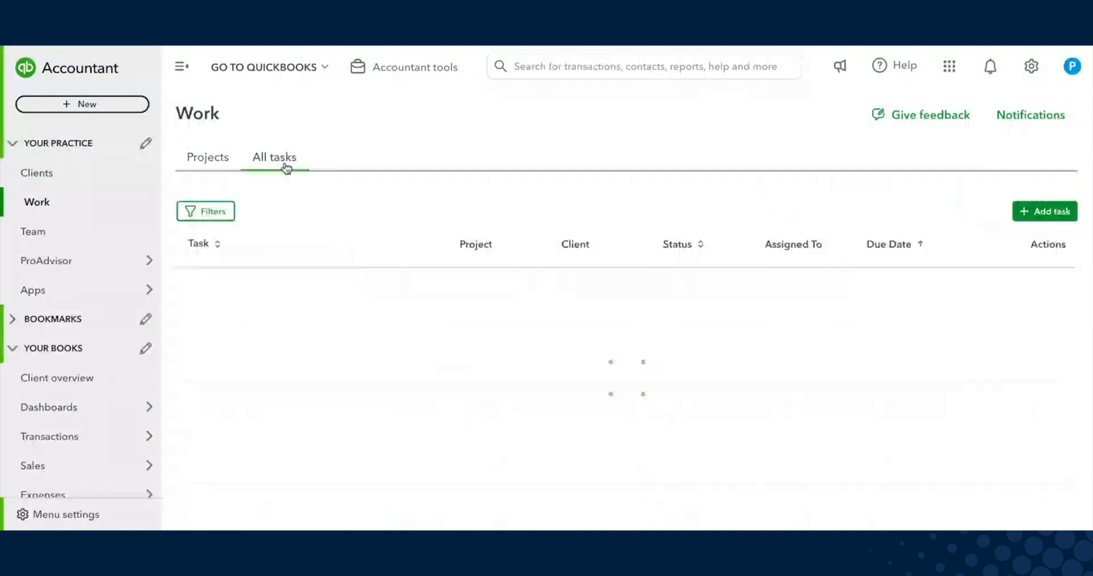
{"action": "left_click", "coordinate": [274, 157]}
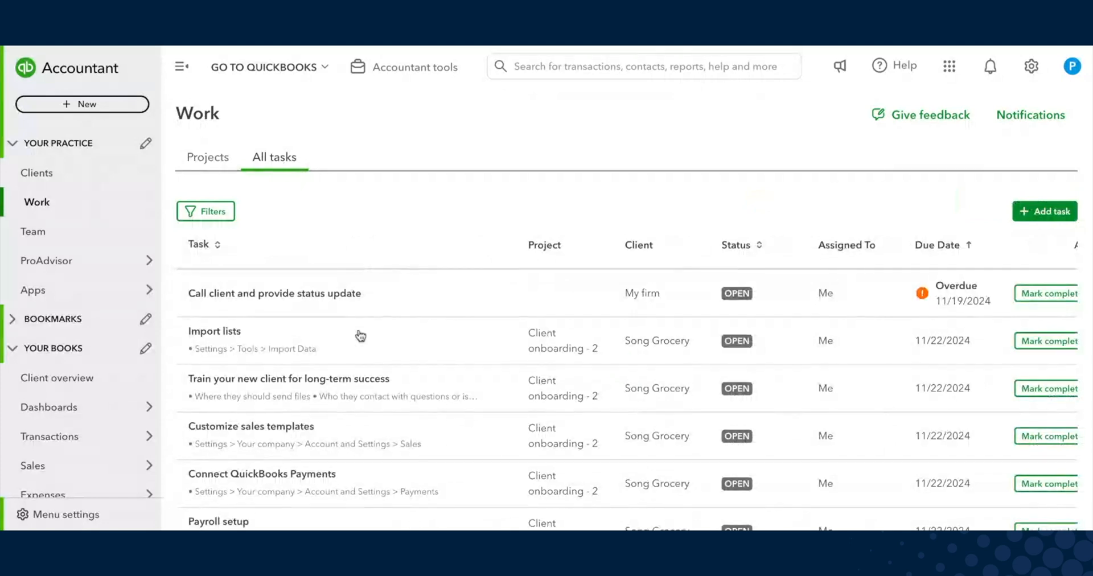
{"action": "mouse_move", "coordinate": [369, 362]}
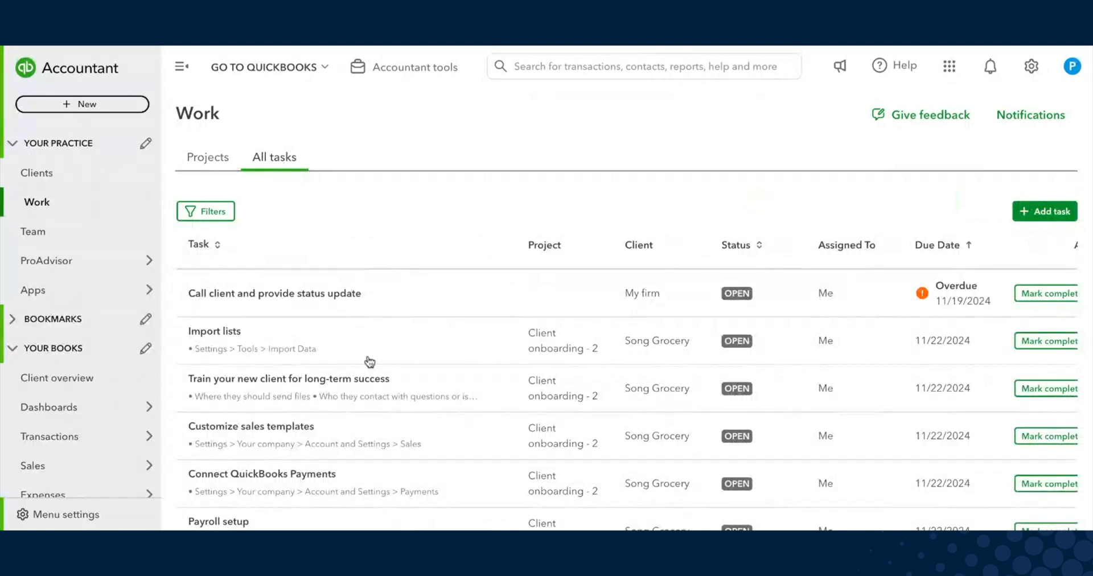
{"action": "left_click", "coordinate": [205, 211]}
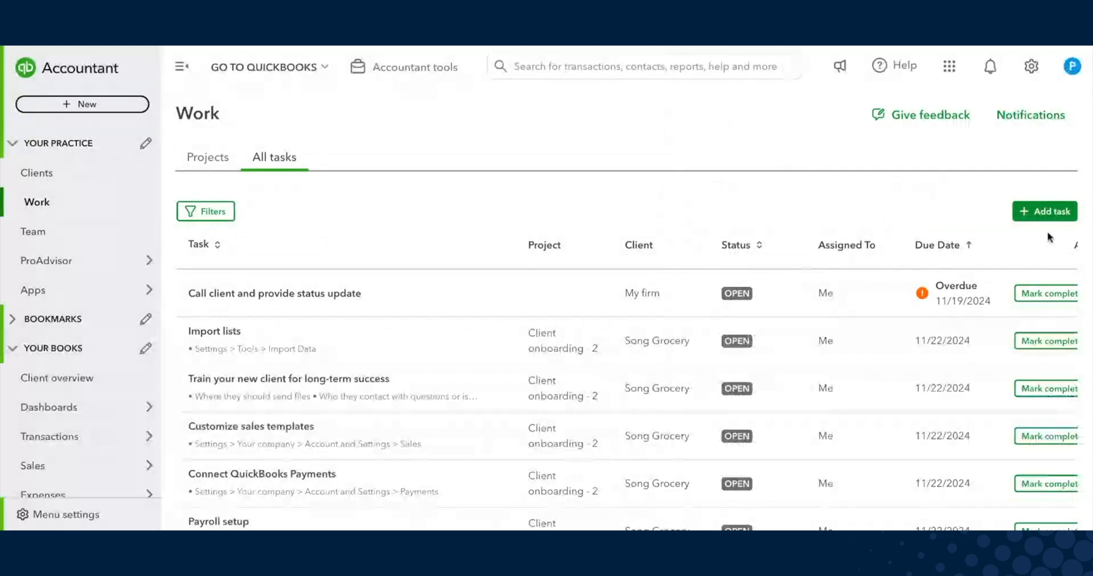
Start a standalone task named 'Submit timesheet'
{"action": "left_click", "coordinate": [1044, 210]}
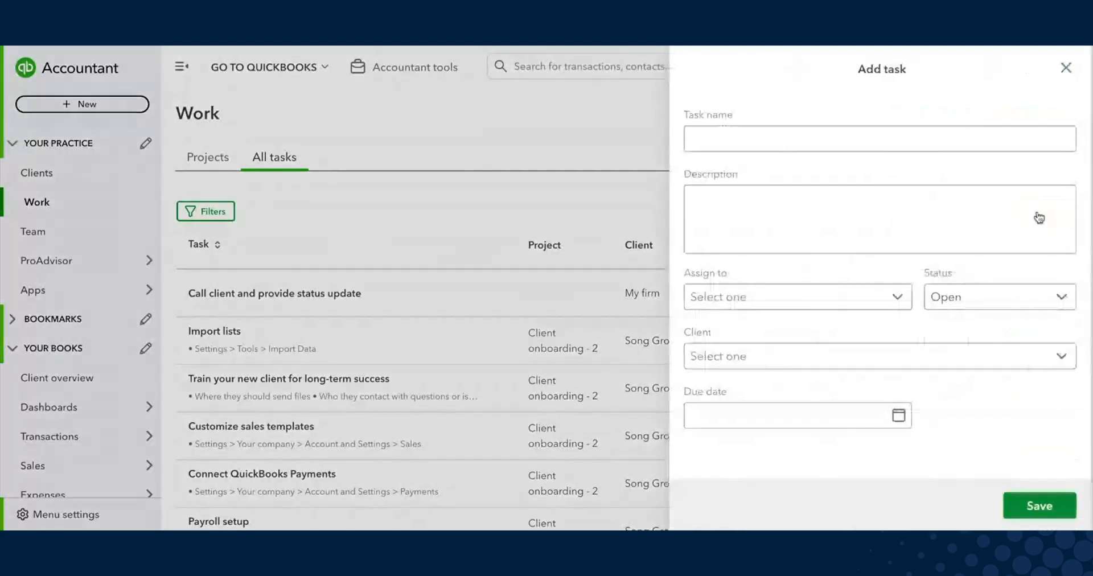
{"action": "left_click", "coordinate": [879, 218]}
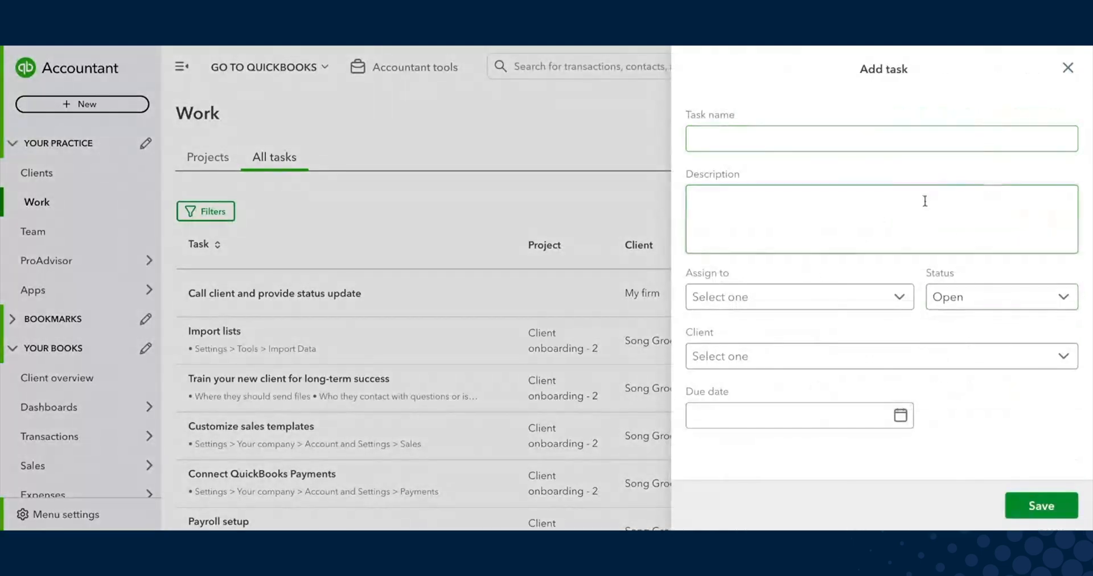
{"action": "left_click", "coordinate": [880, 137]}
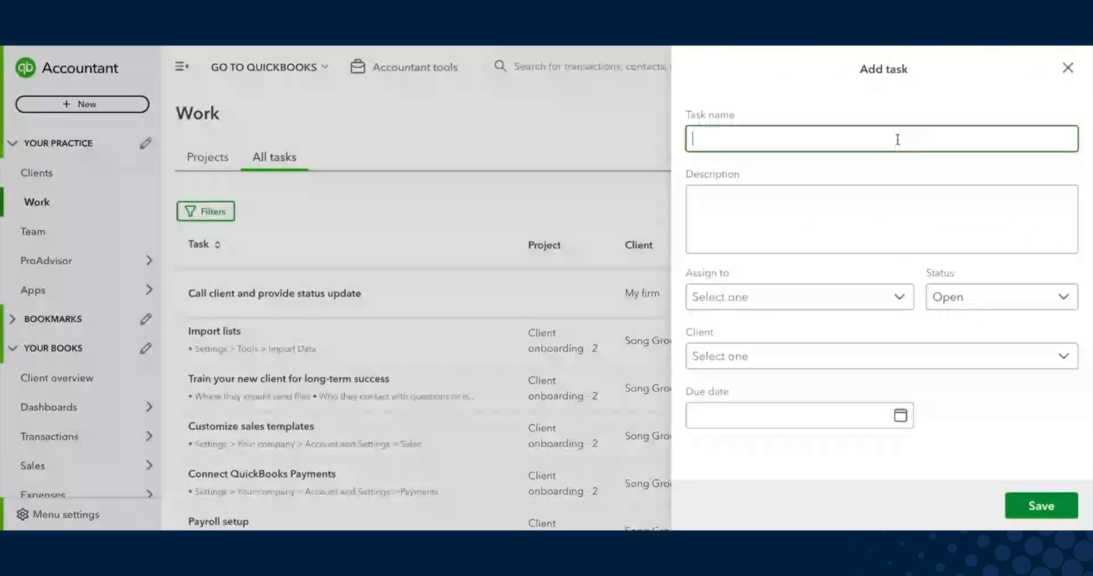
{"action": "type", "text": "Submit time"}
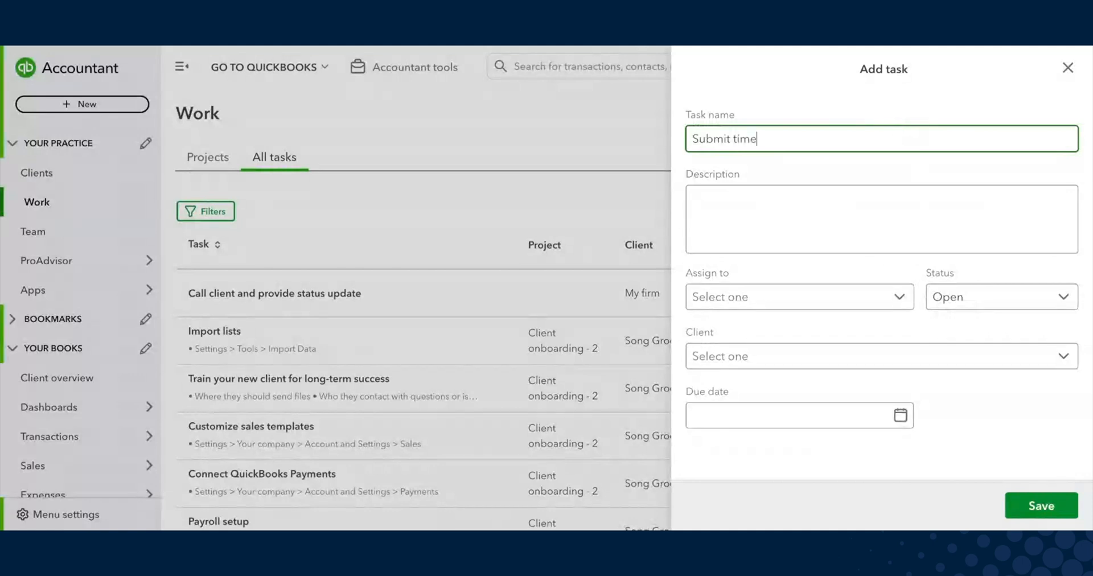
{"action": "type", "text": "sheet"}
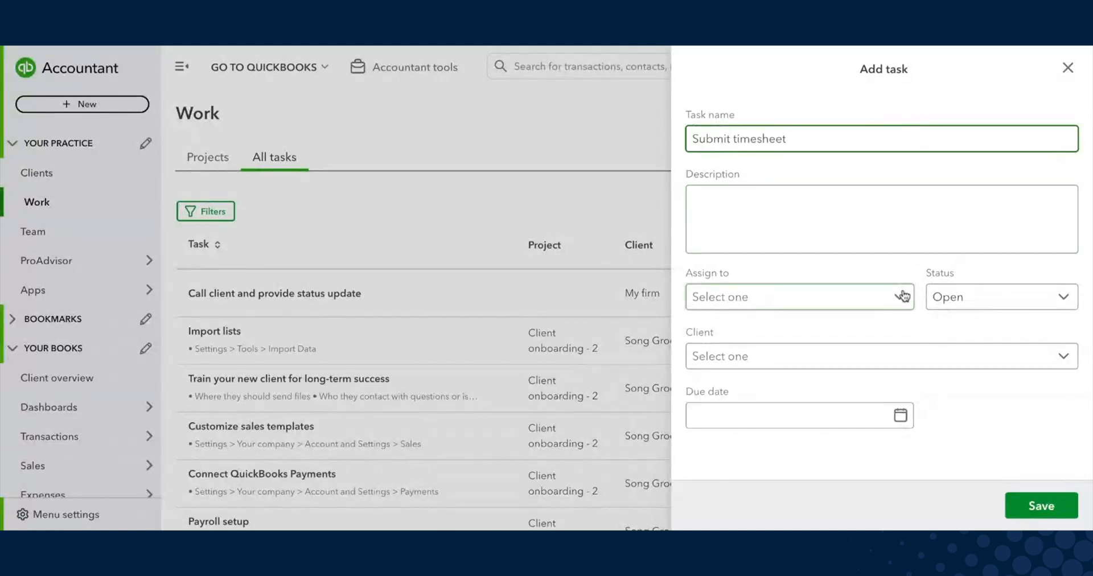
Assign it to Me for client My firm, due 11/22/2024, and save the task
{"action": "left_click", "coordinate": [878, 355]}
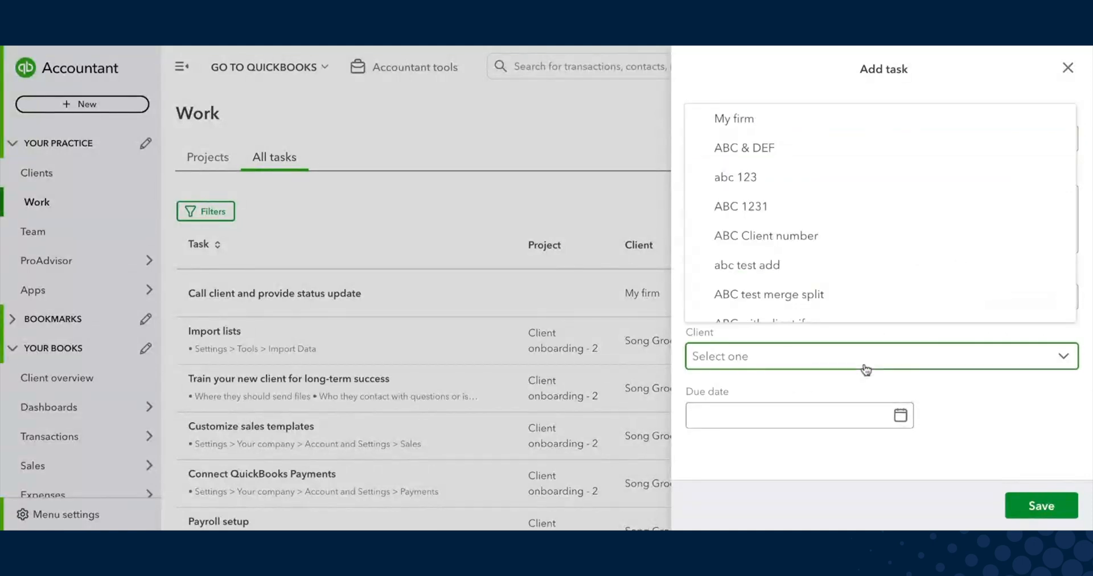
{"action": "left_click", "coordinate": [733, 118]}
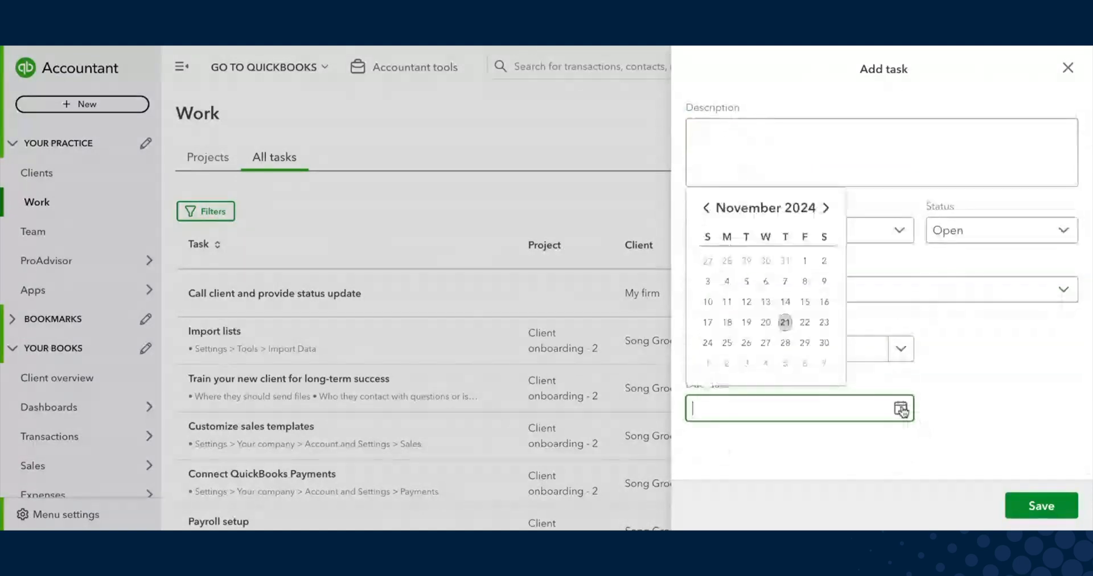
{"action": "left_click", "coordinate": [805, 322]}
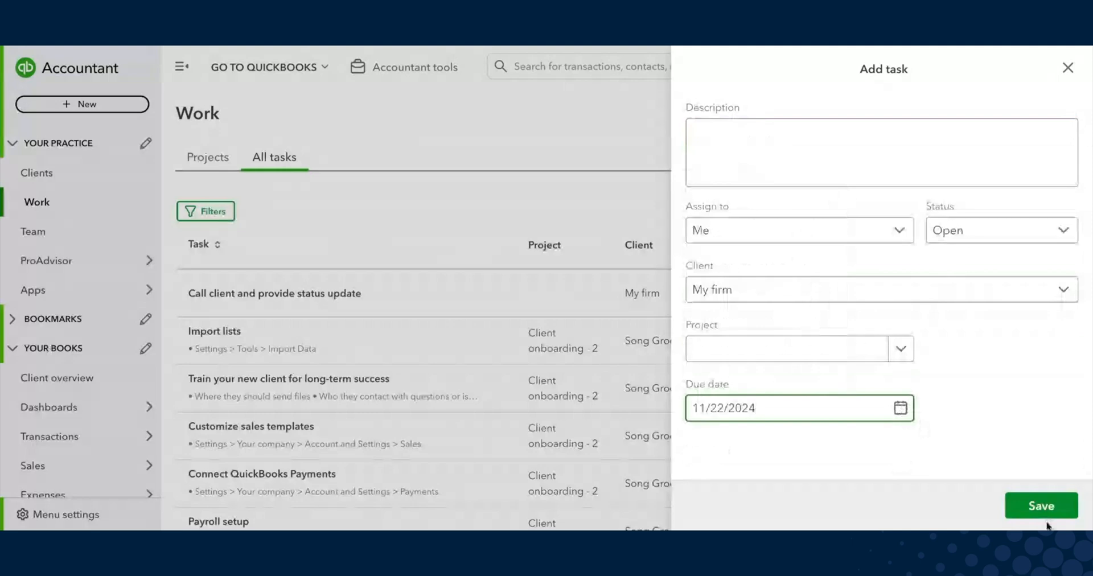
{"action": "left_click", "coordinate": [1041, 506]}
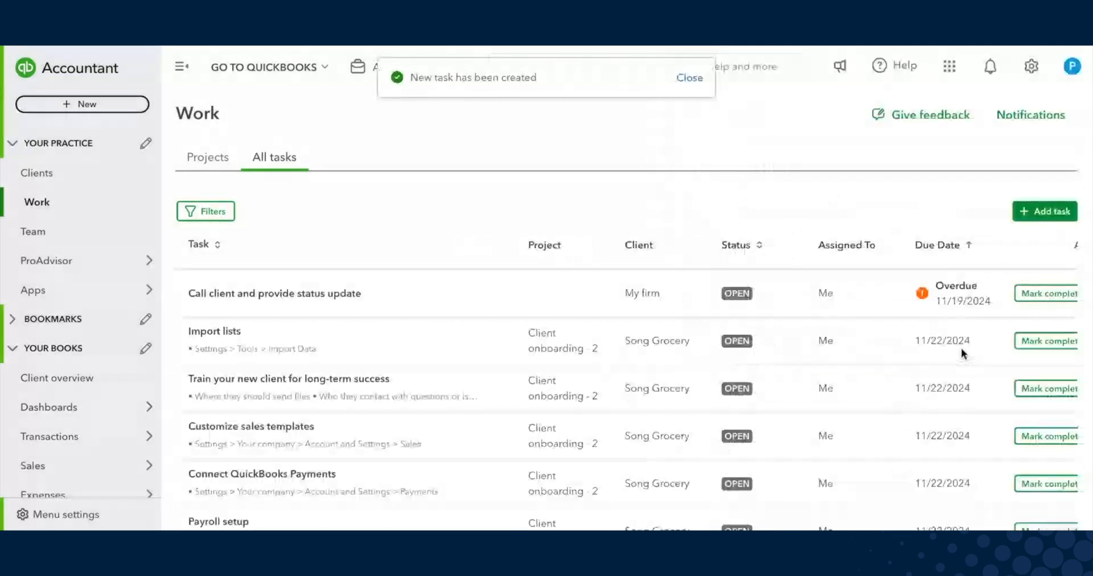